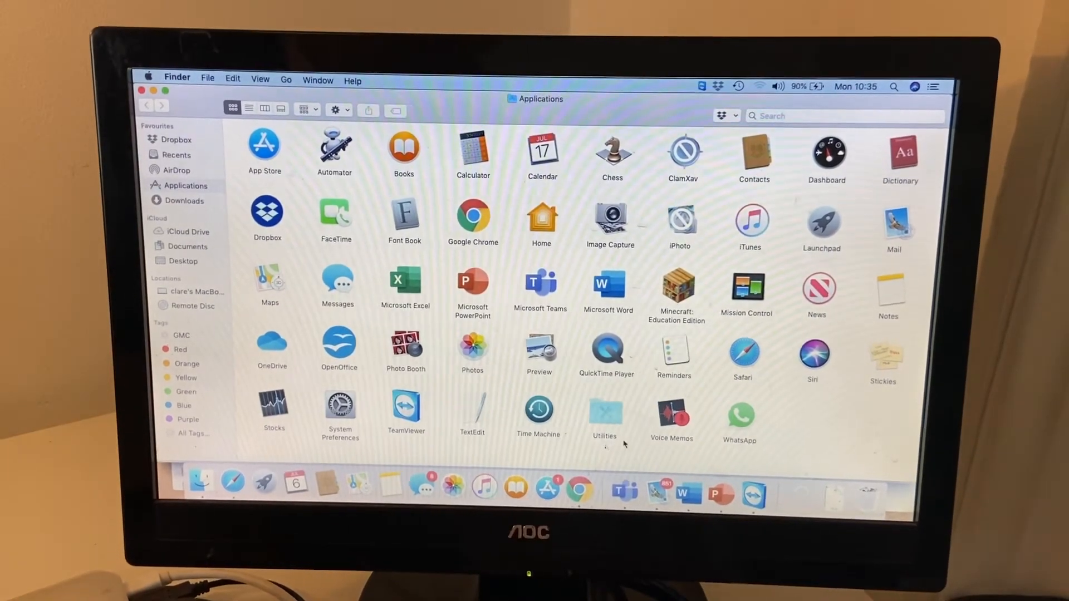
Launch Migration Assistant from Applications > Utilities and continue past its introduction
{"action": "double_click", "coordinate": [604, 412]}
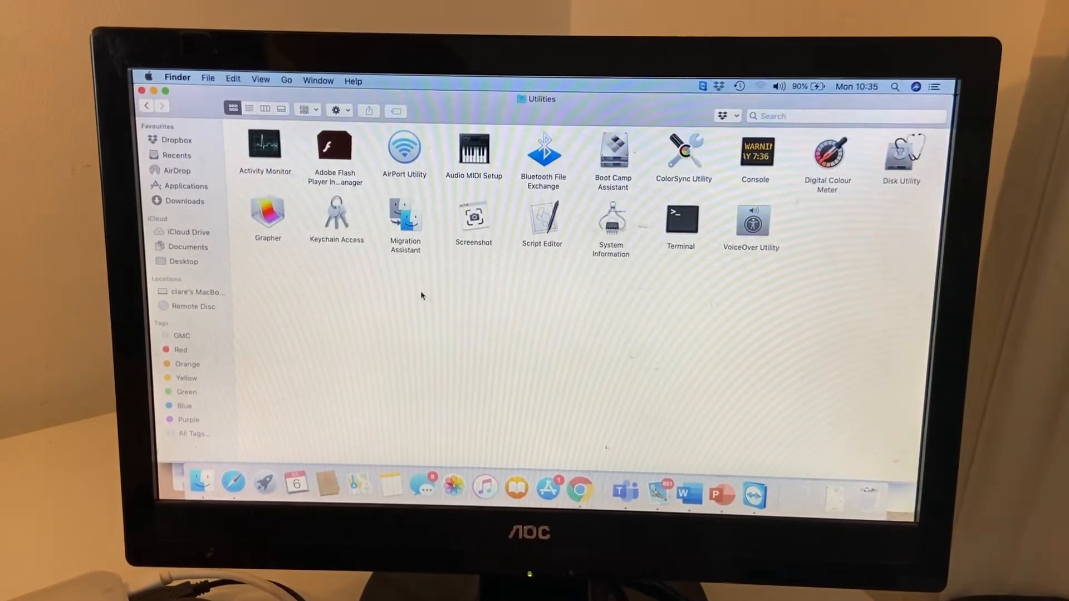
{"action": "double_click", "coordinate": [404, 213]}
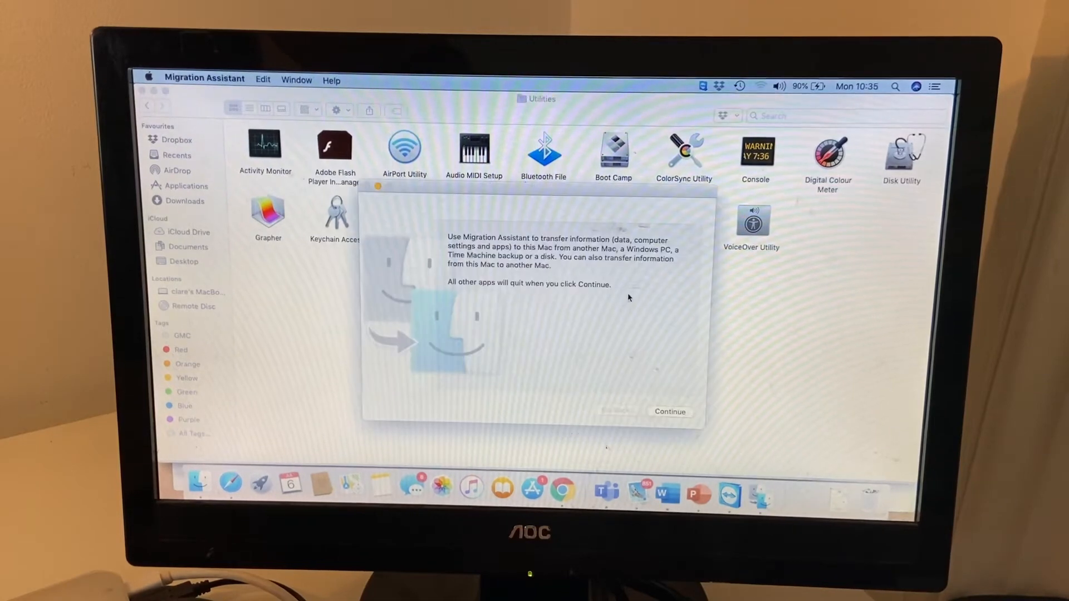
{"action": "mouse_move", "coordinate": [659, 369]}
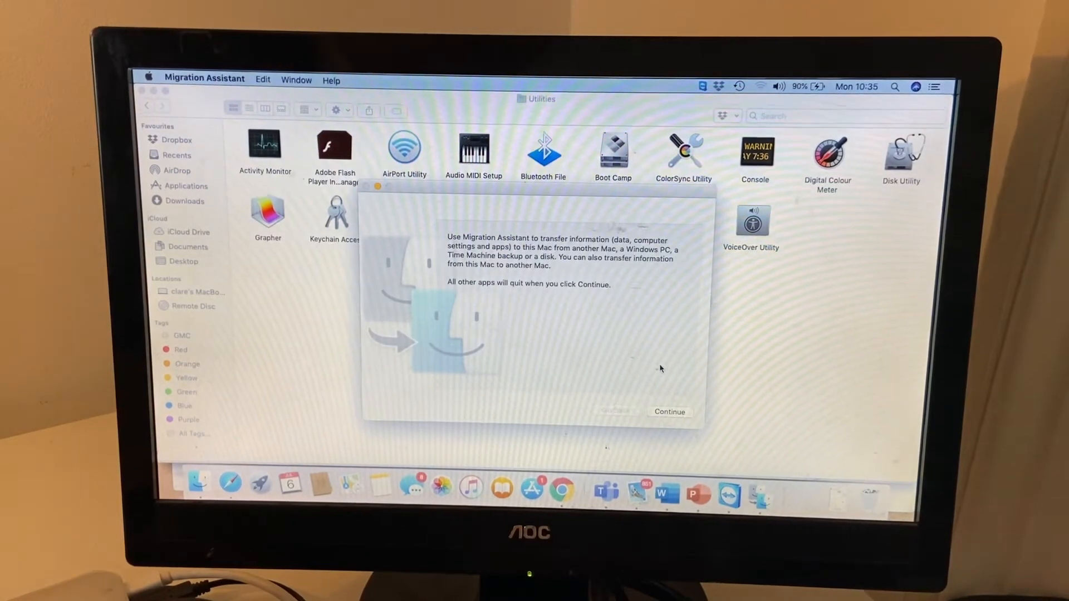
{"action": "left_click", "coordinate": [669, 411]}
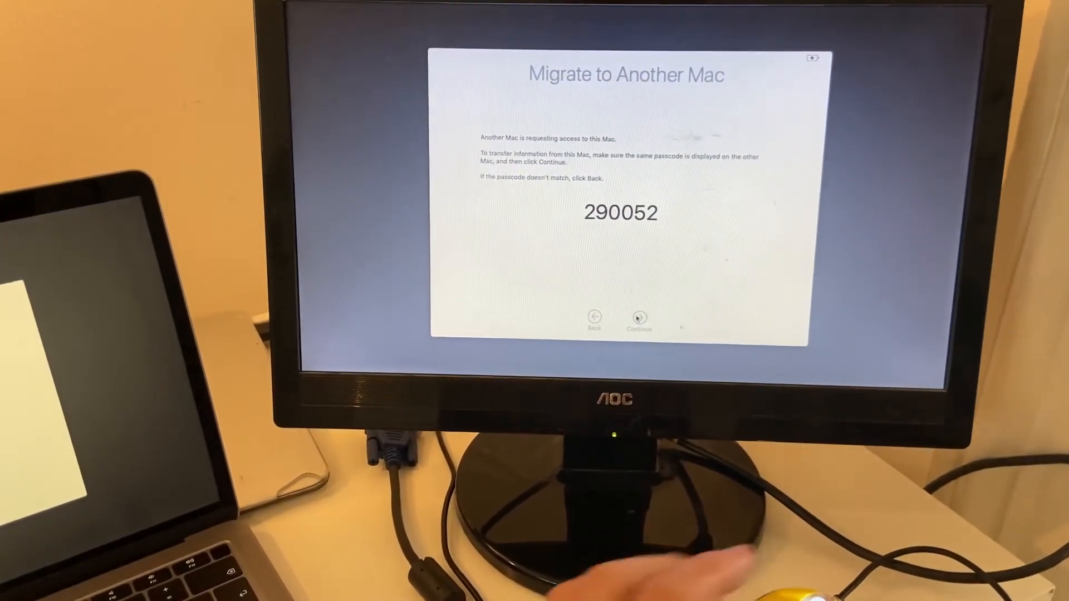
Confirm the passcode matches on both Macs so the transferable information is listed
{"action": "left_click", "coordinate": [637, 317]}
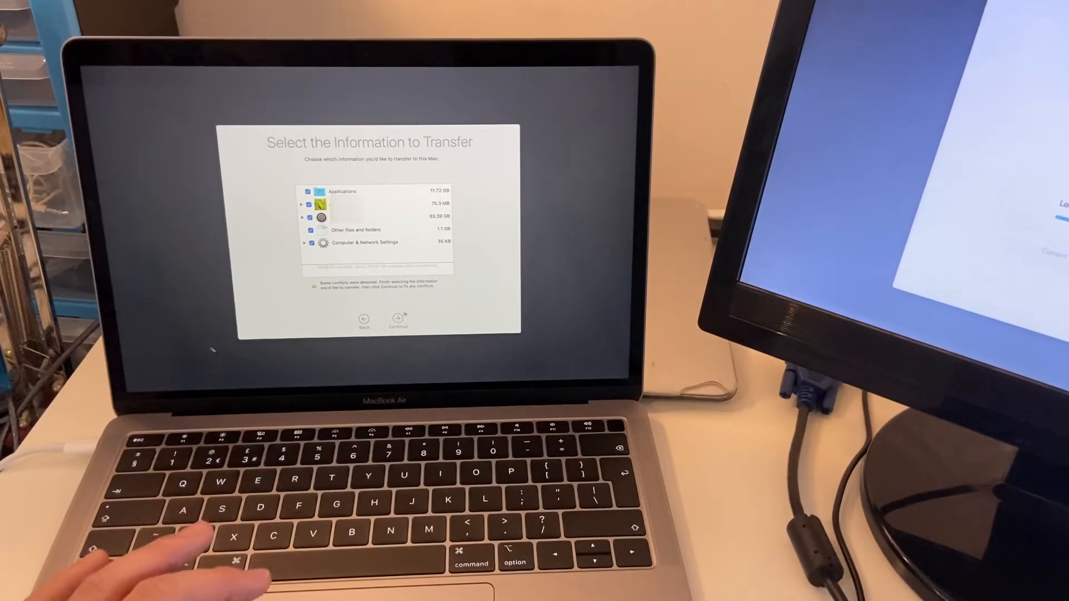
Accept the selected information, skip Set Password, agree to the licence terms and begin the transfer
{"action": "left_click", "coordinate": [398, 320]}
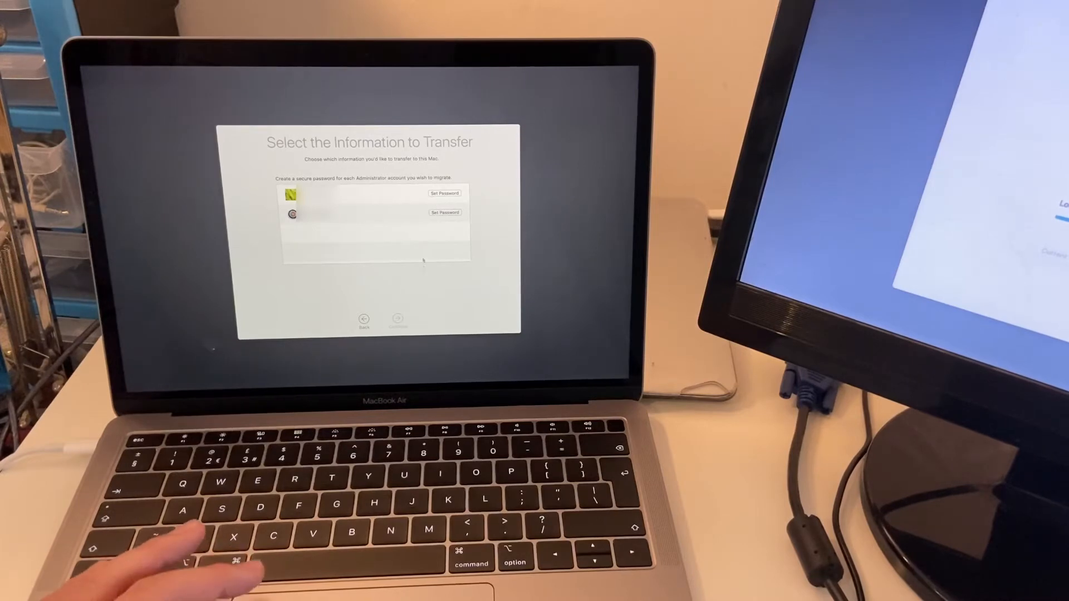
{"action": "left_click", "coordinate": [444, 193]}
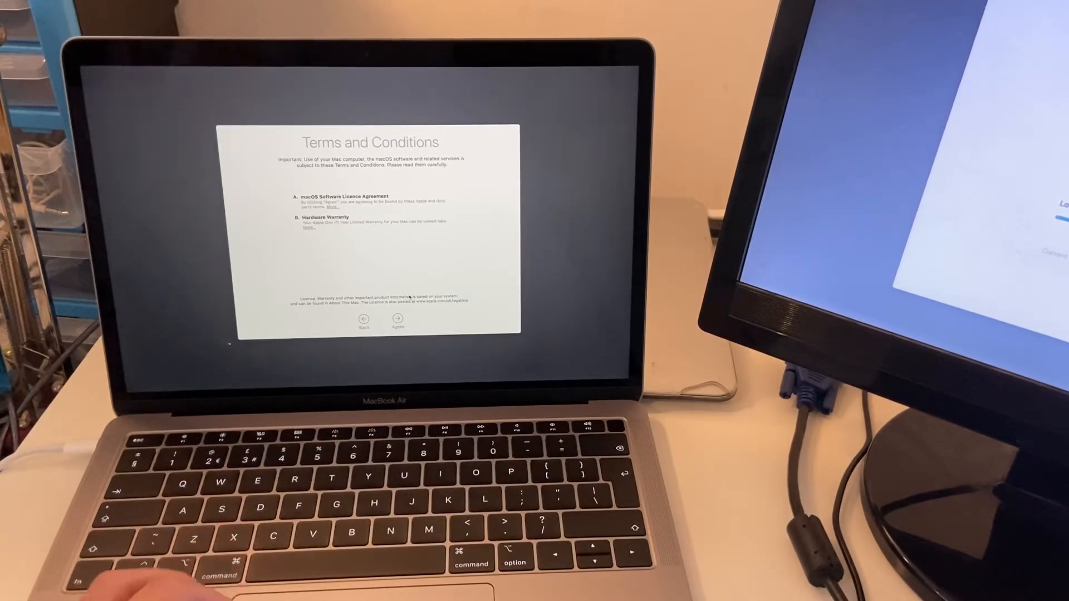
{"action": "left_click", "coordinate": [398, 320]}
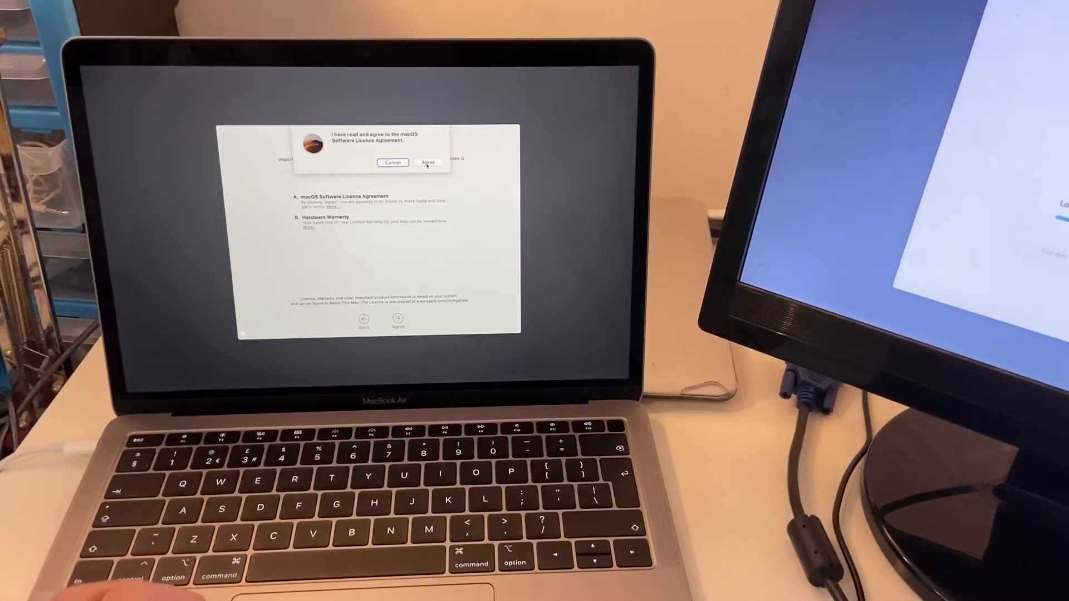
{"action": "left_click", "coordinate": [428, 162]}
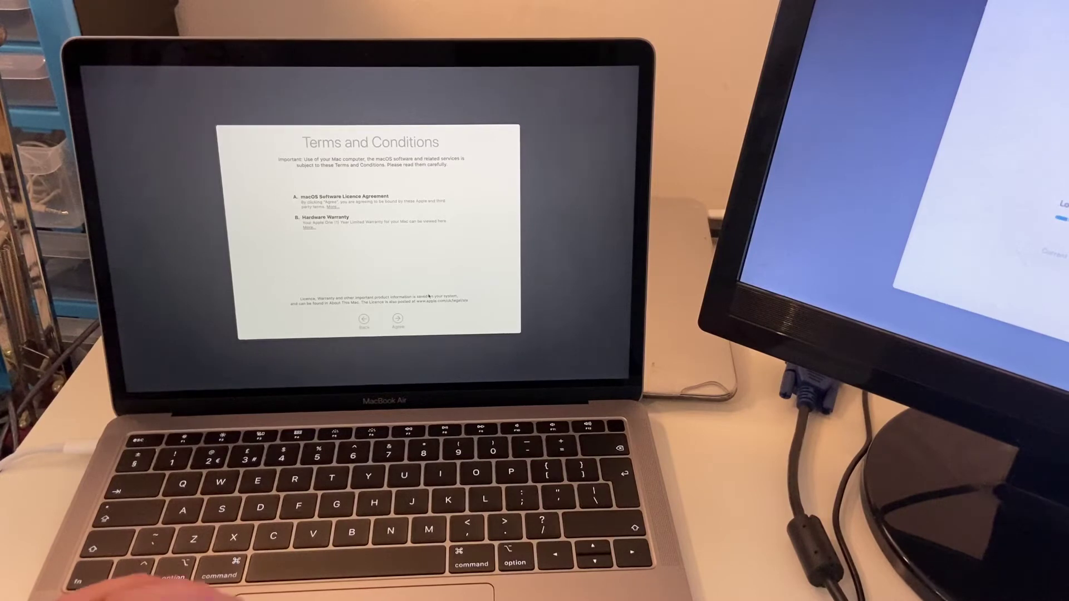
{"action": "left_click", "coordinate": [398, 320]}
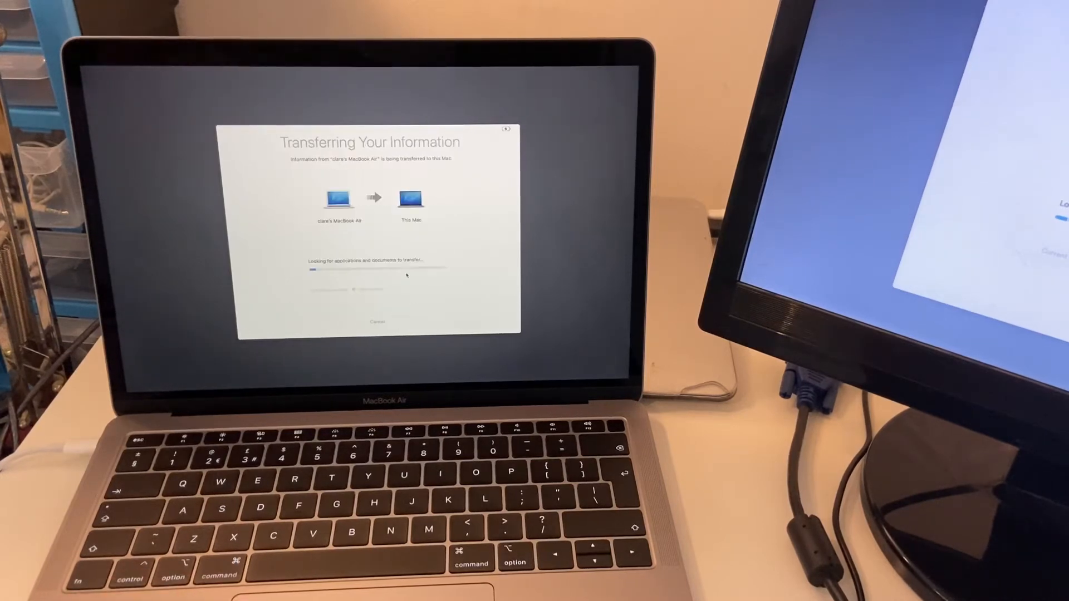